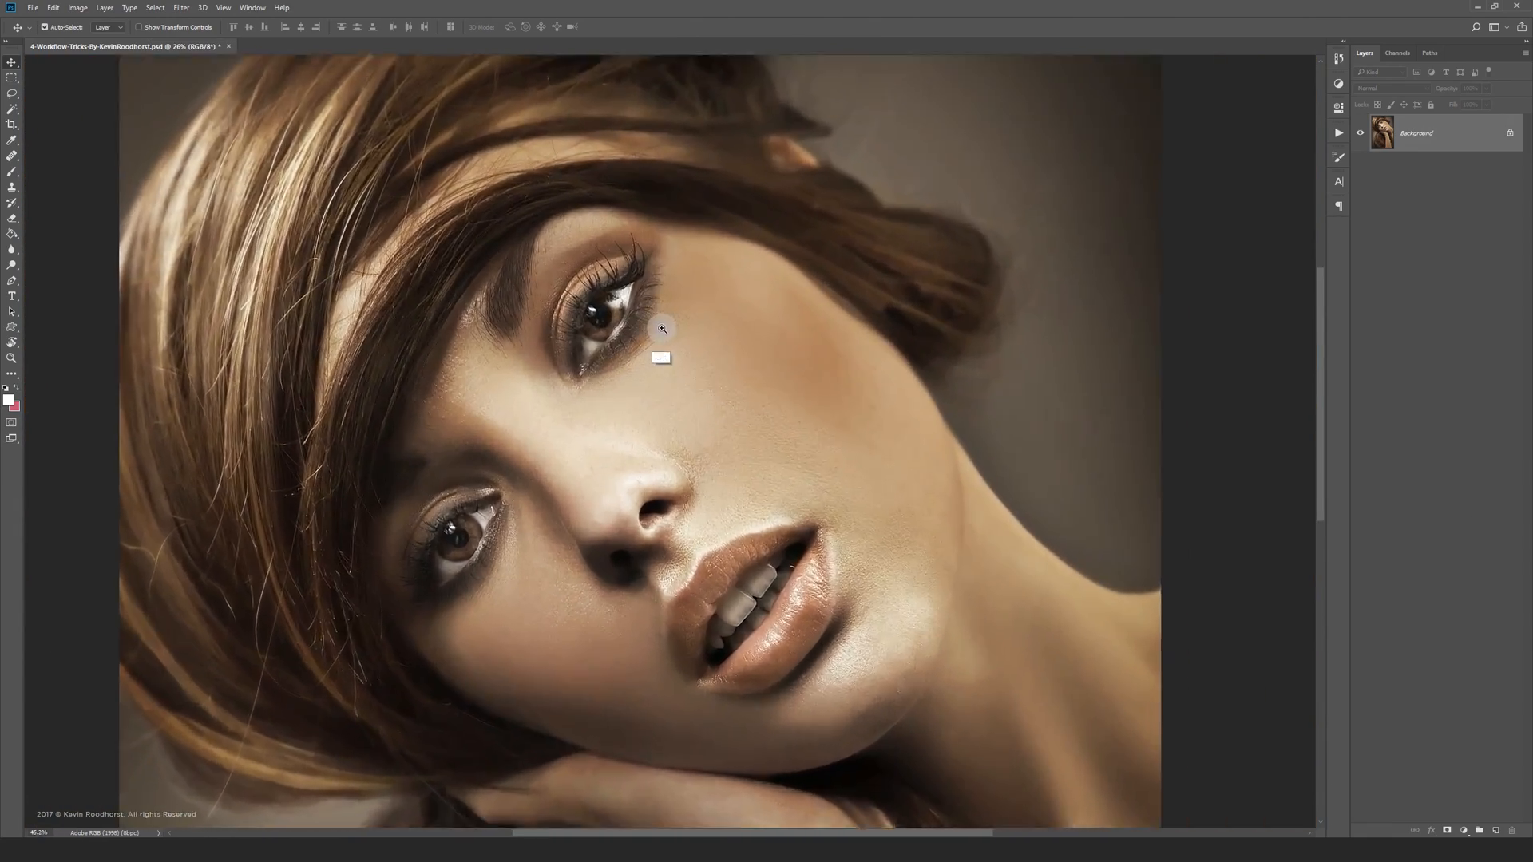
# Step: Zoom in close on the lips and chin area with a scrubby zoom drag
pyautogui.click(661, 327)
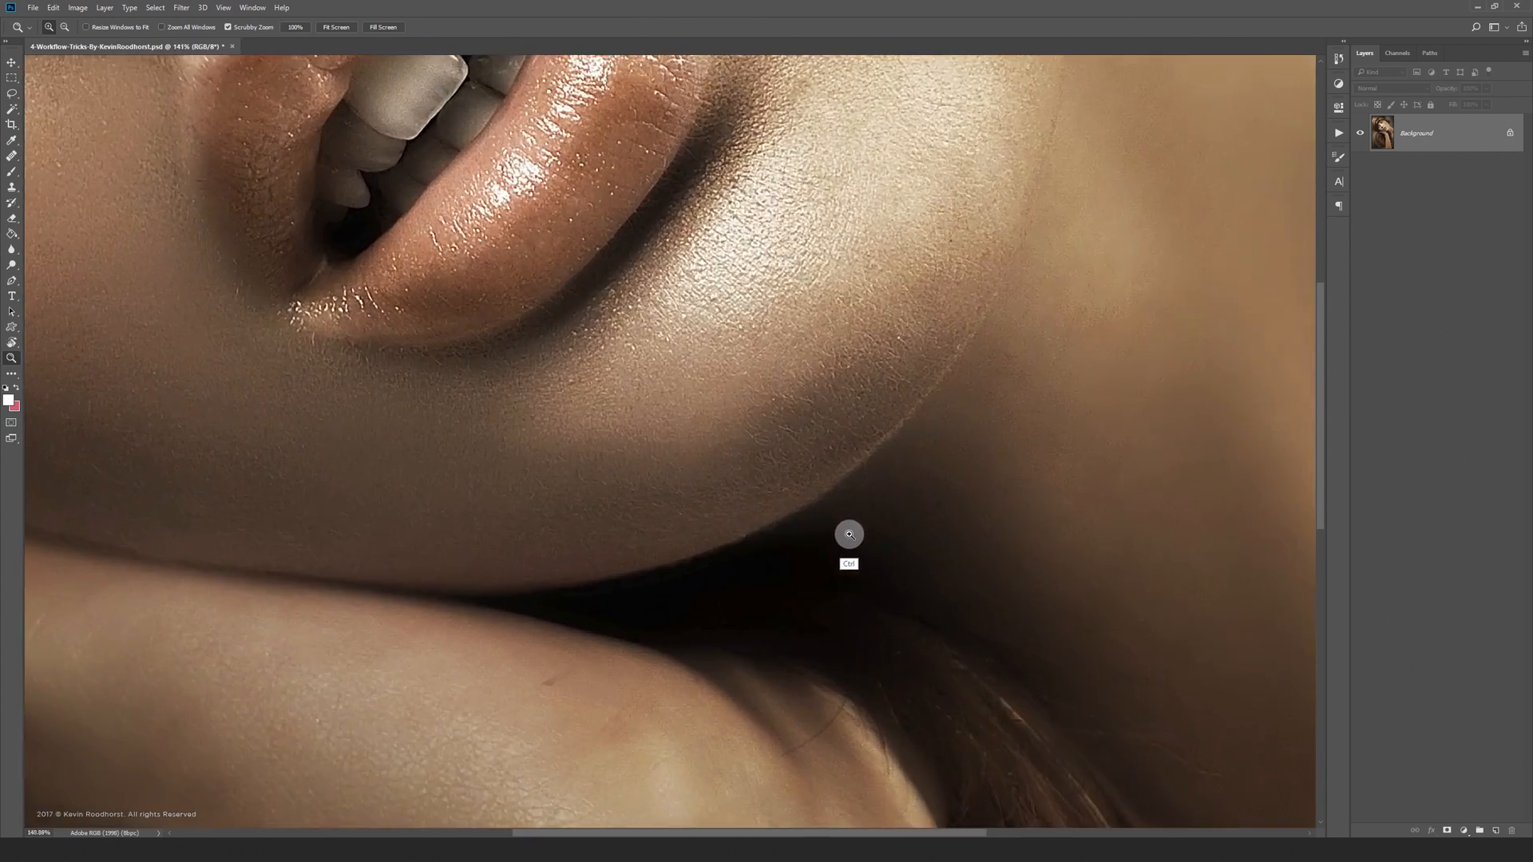
# Step: Enter Quick Mask and paint along the chin edge and up the jawline
pyautogui.press('q')
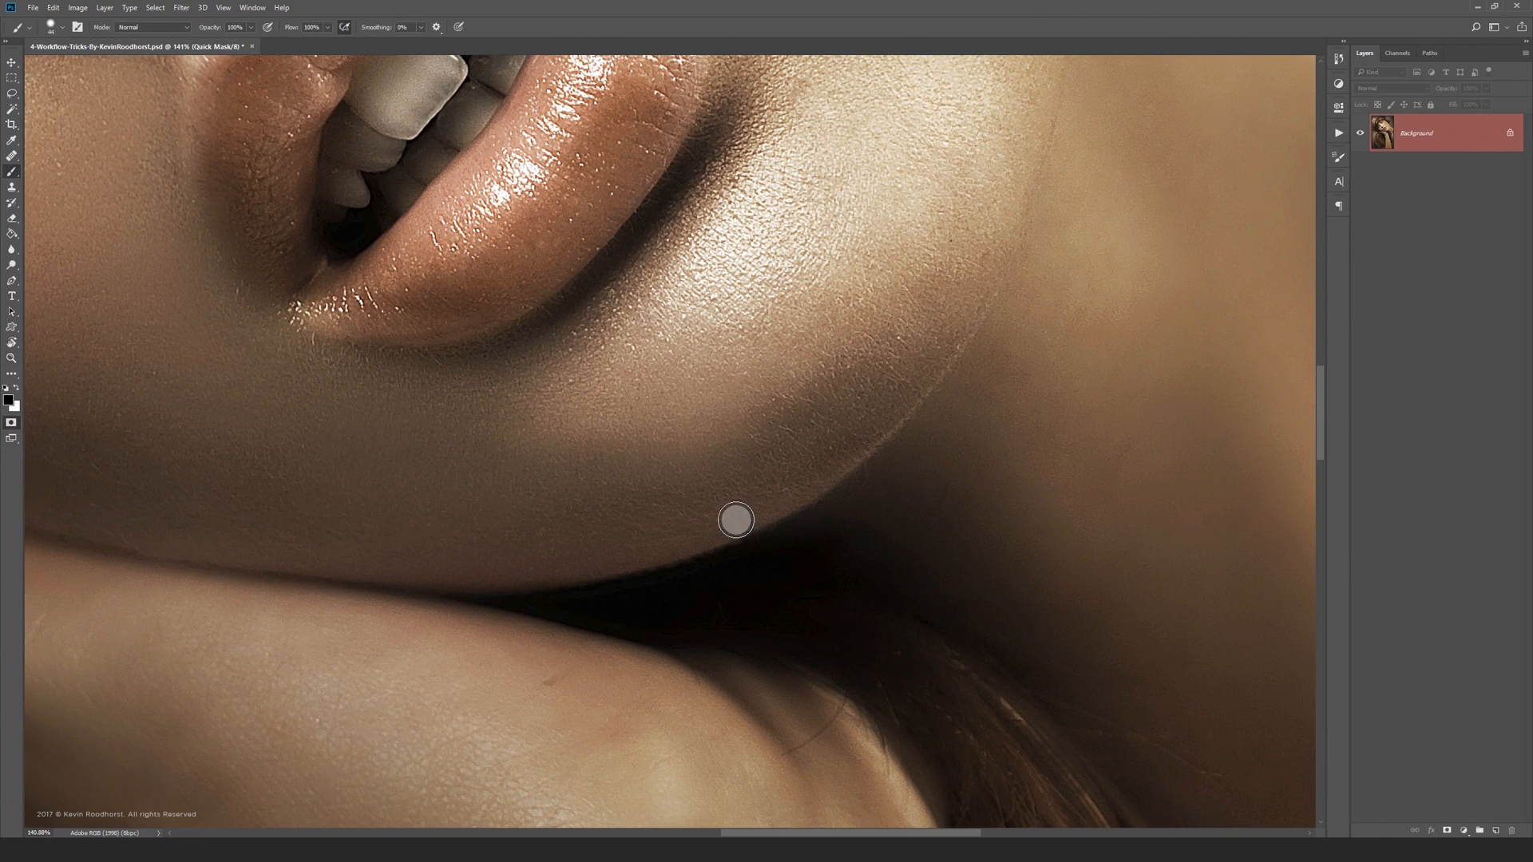
pyautogui.moveTo(735, 519); pyautogui.dragTo(743, 511)
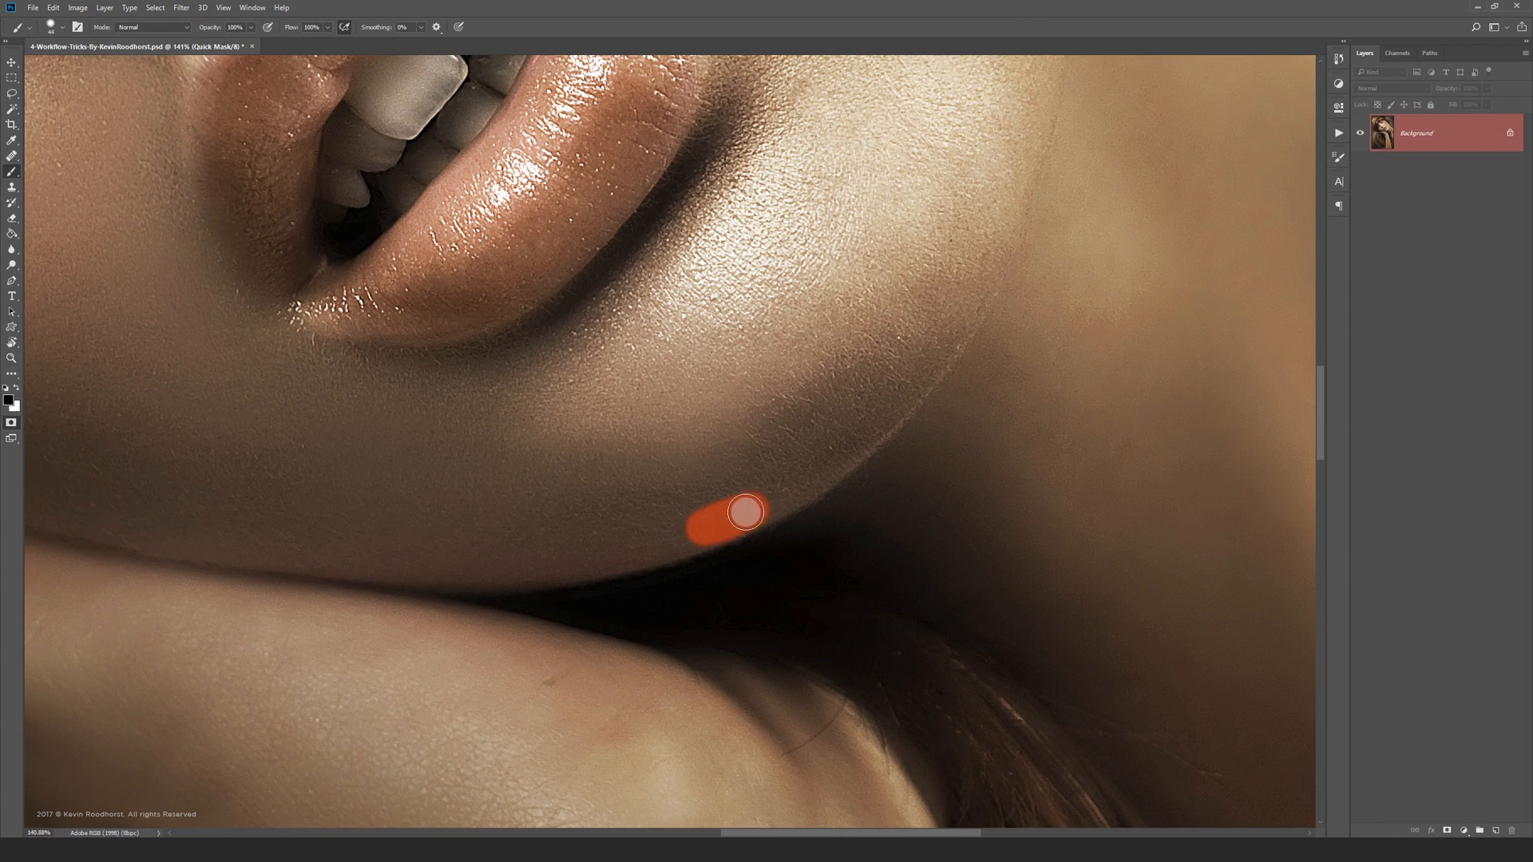
pyautogui.moveTo(746, 513); pyautogui.dragTo(821, 466)
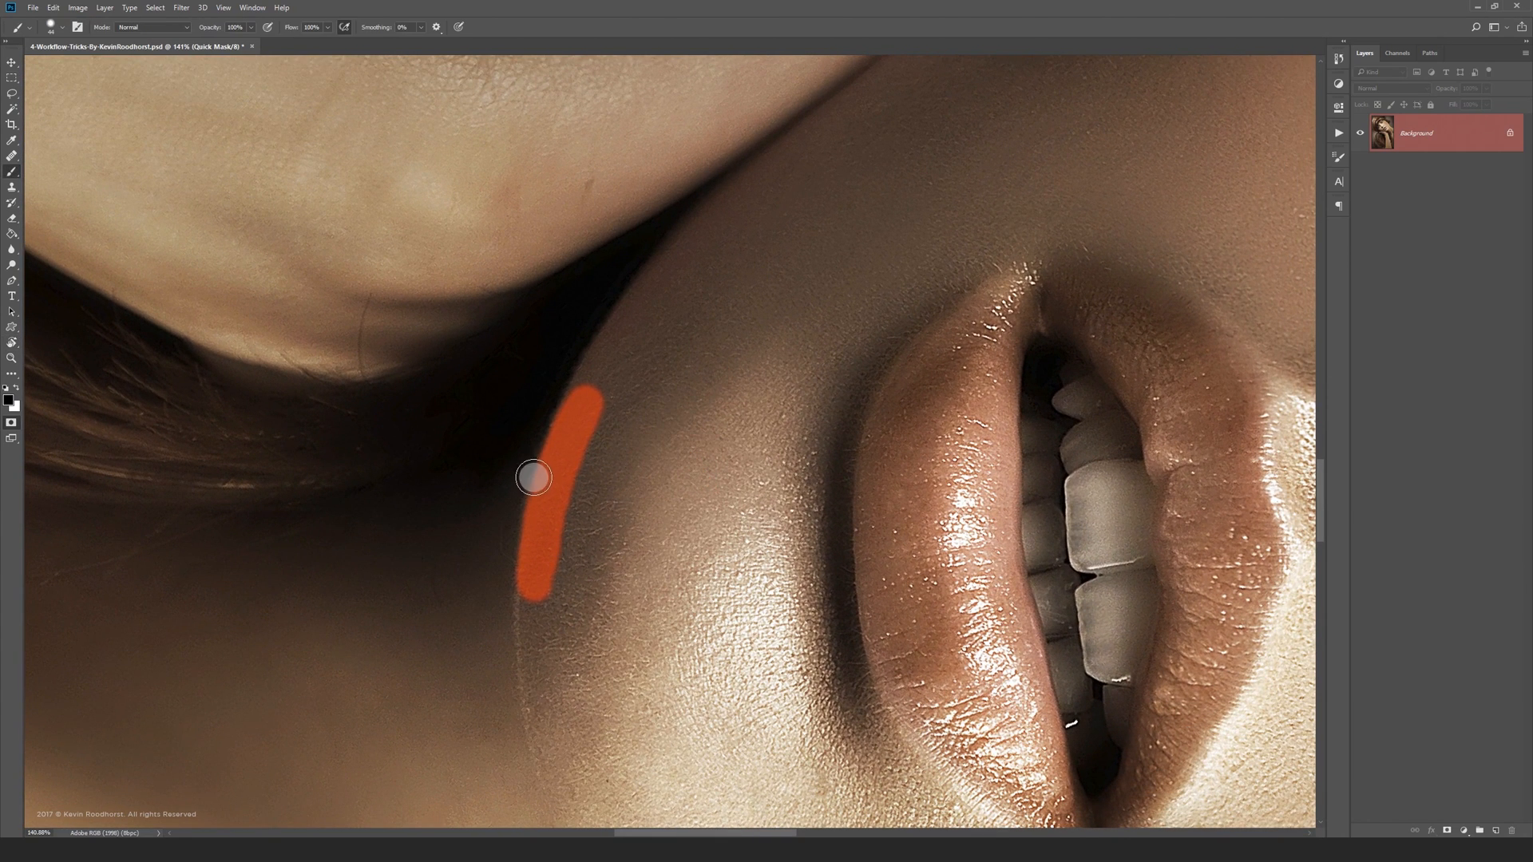
pyautogui.moveTo(533, 477); pyautogui.dragTo(588, 399)
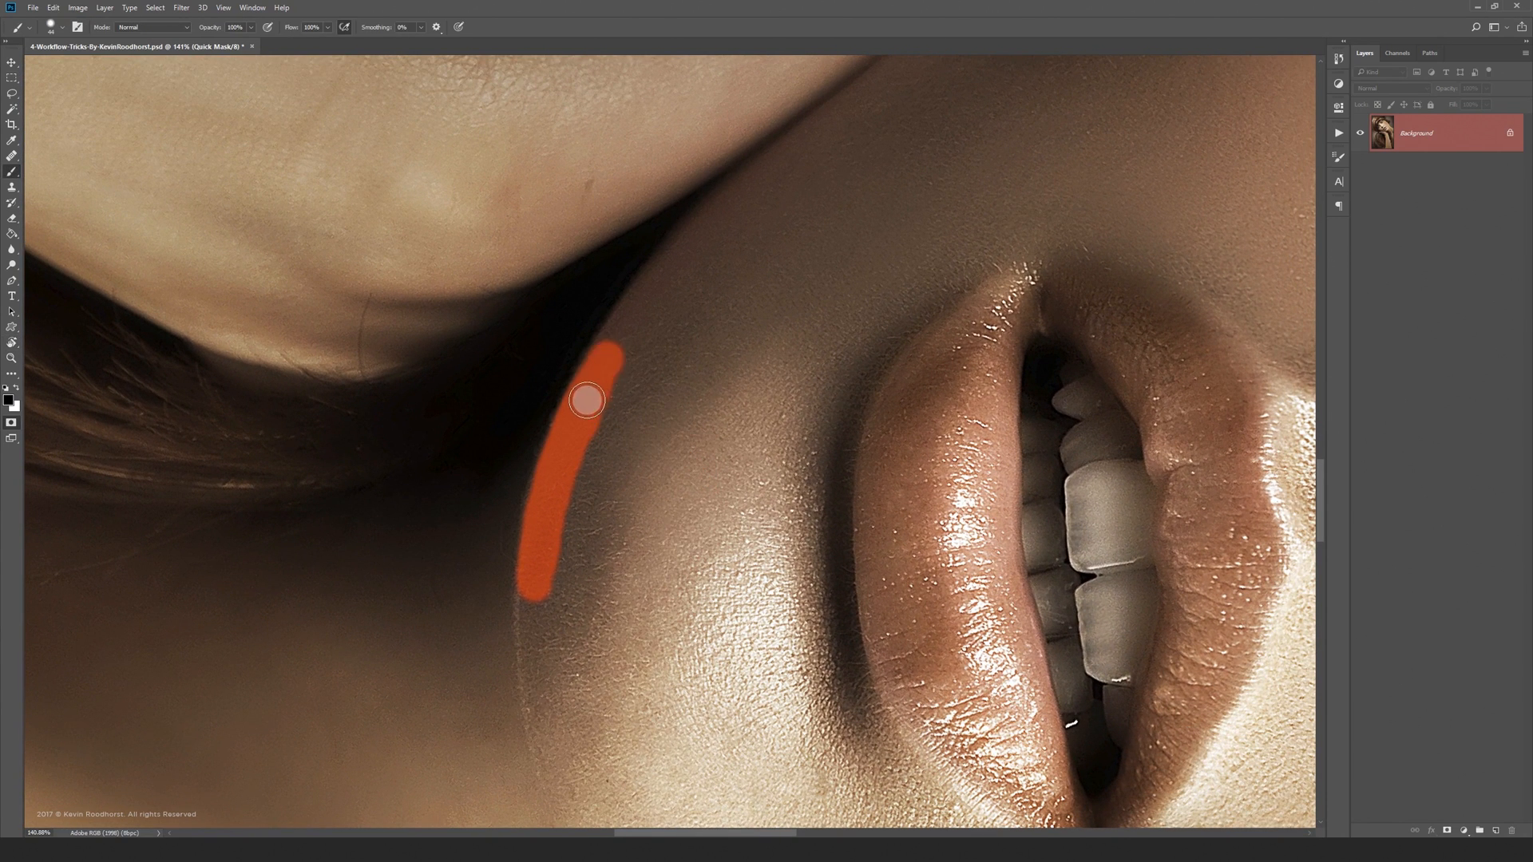
# Step: Rotate the view to follow the jaw and continue masking its lower edge
pyautogui.moveTo(586, 399); pyautogui.dragTo(644, 313)
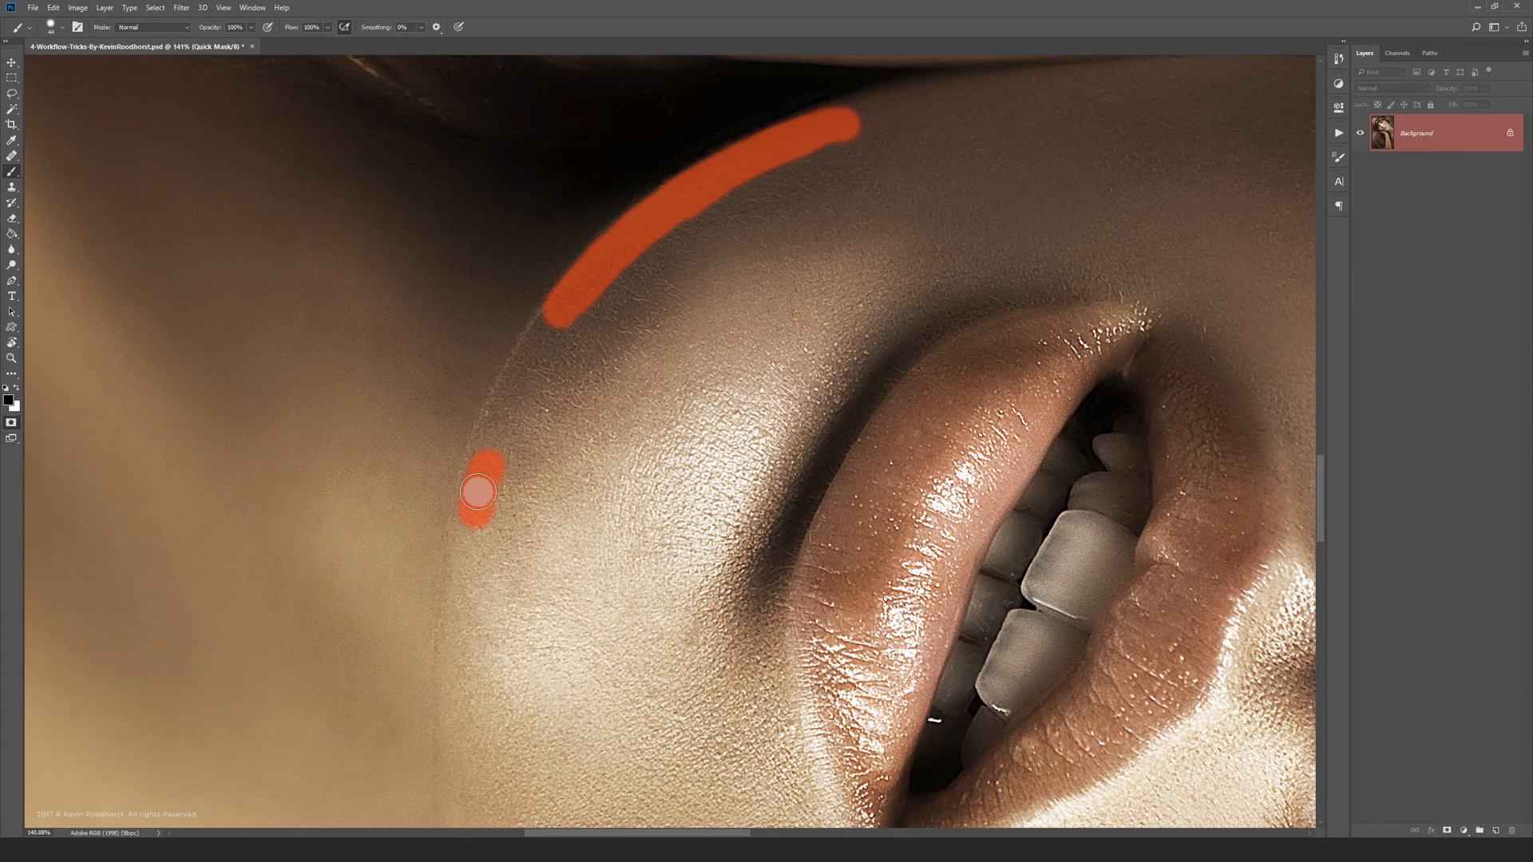
pyautogui.moveTo(479, 490); pyautogui.dragTo(553, 323)
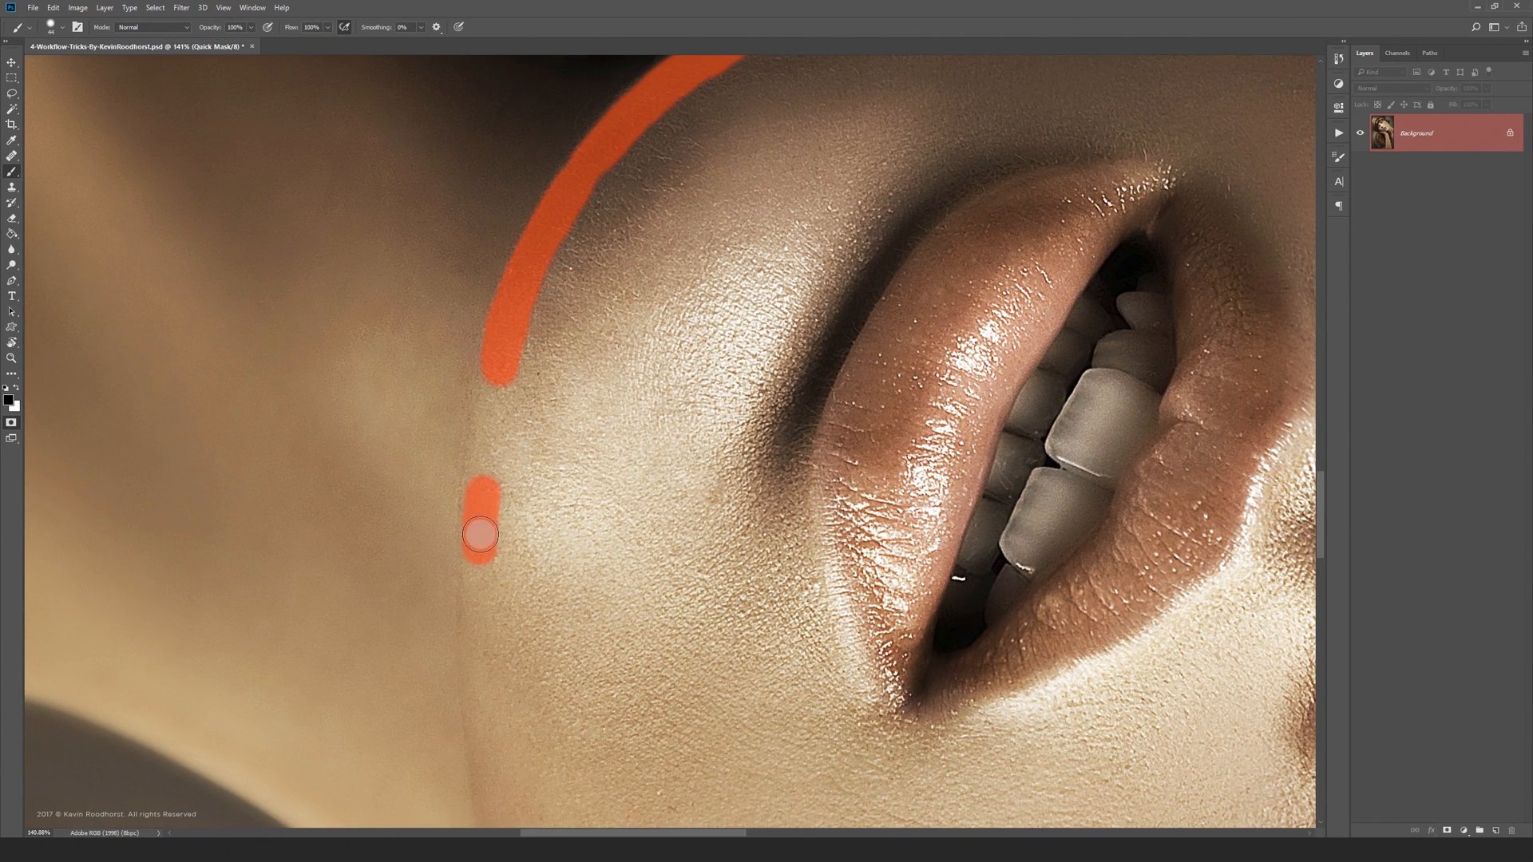
pyautogui.moveTo(479, 533); pyautogui.dragTo(517, 391)
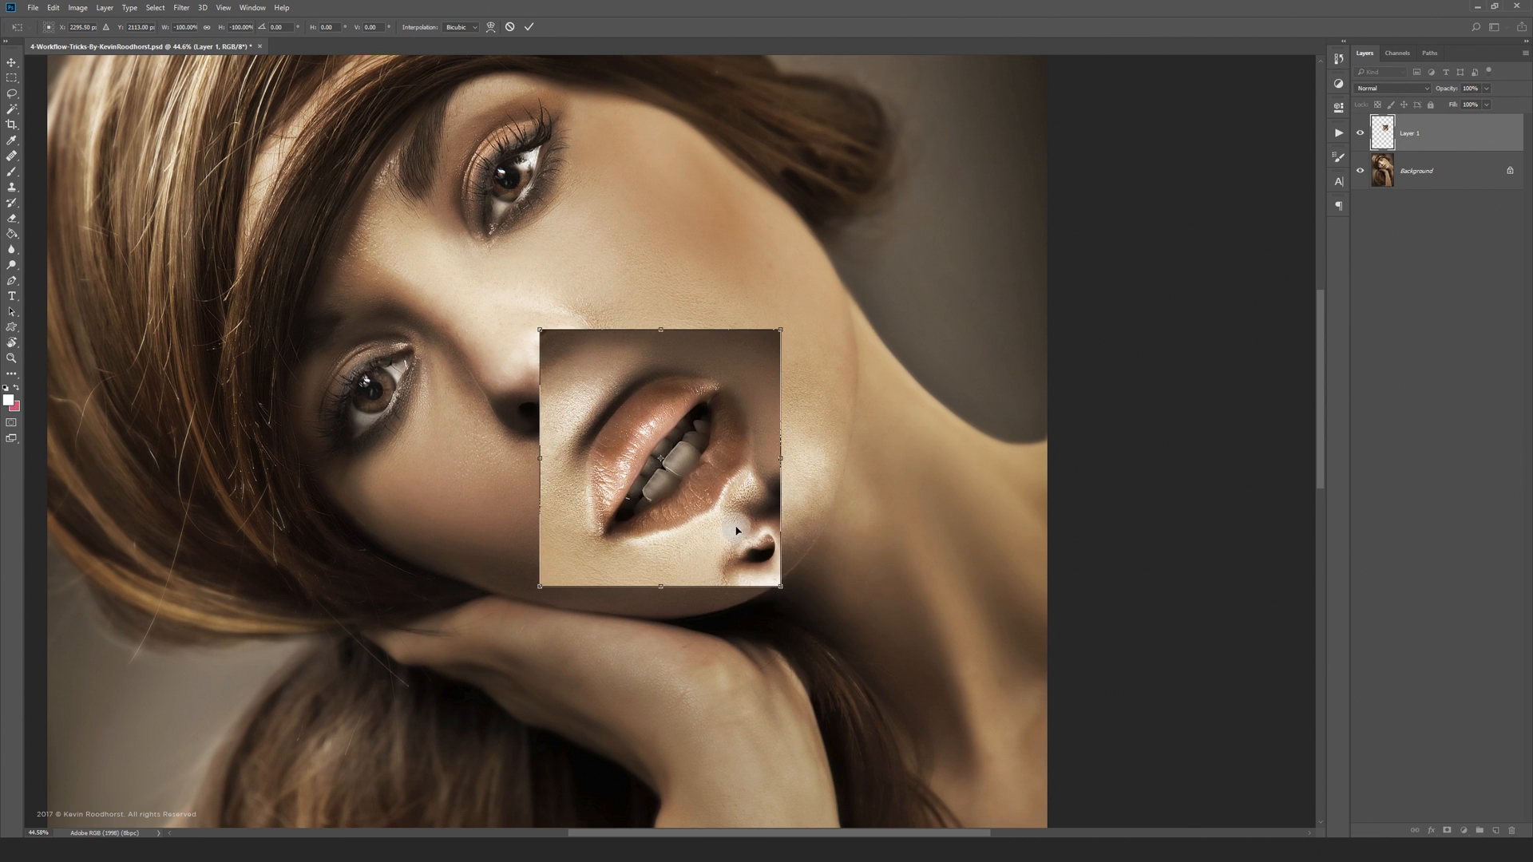
# Step: Flip the transforming lips patch horizontally from the right-click transform menu
pyautogui.rightClick(660, 529)
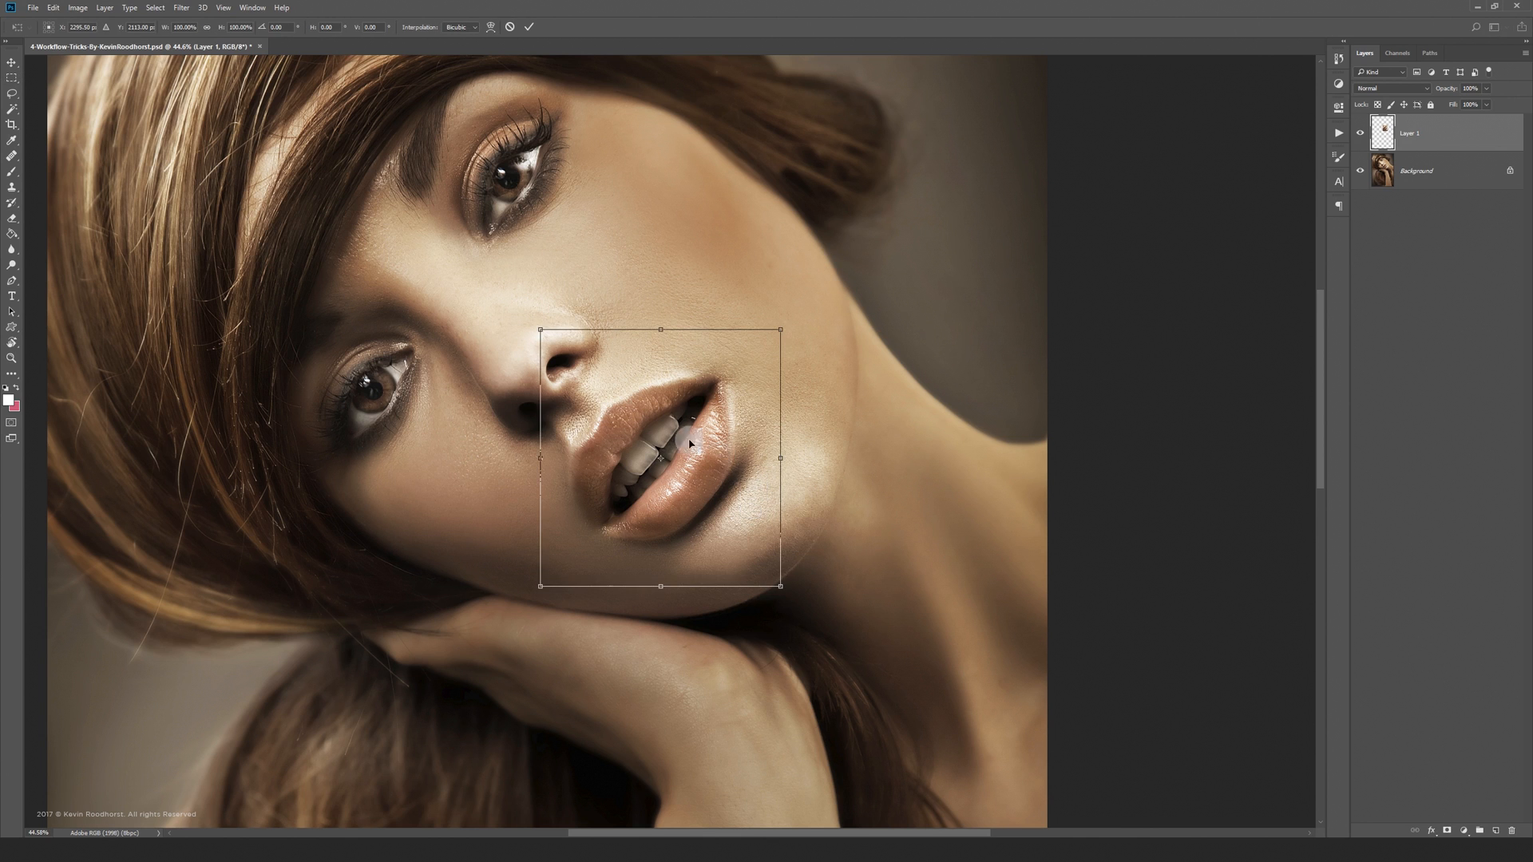
pyautogui.click(54, 6)
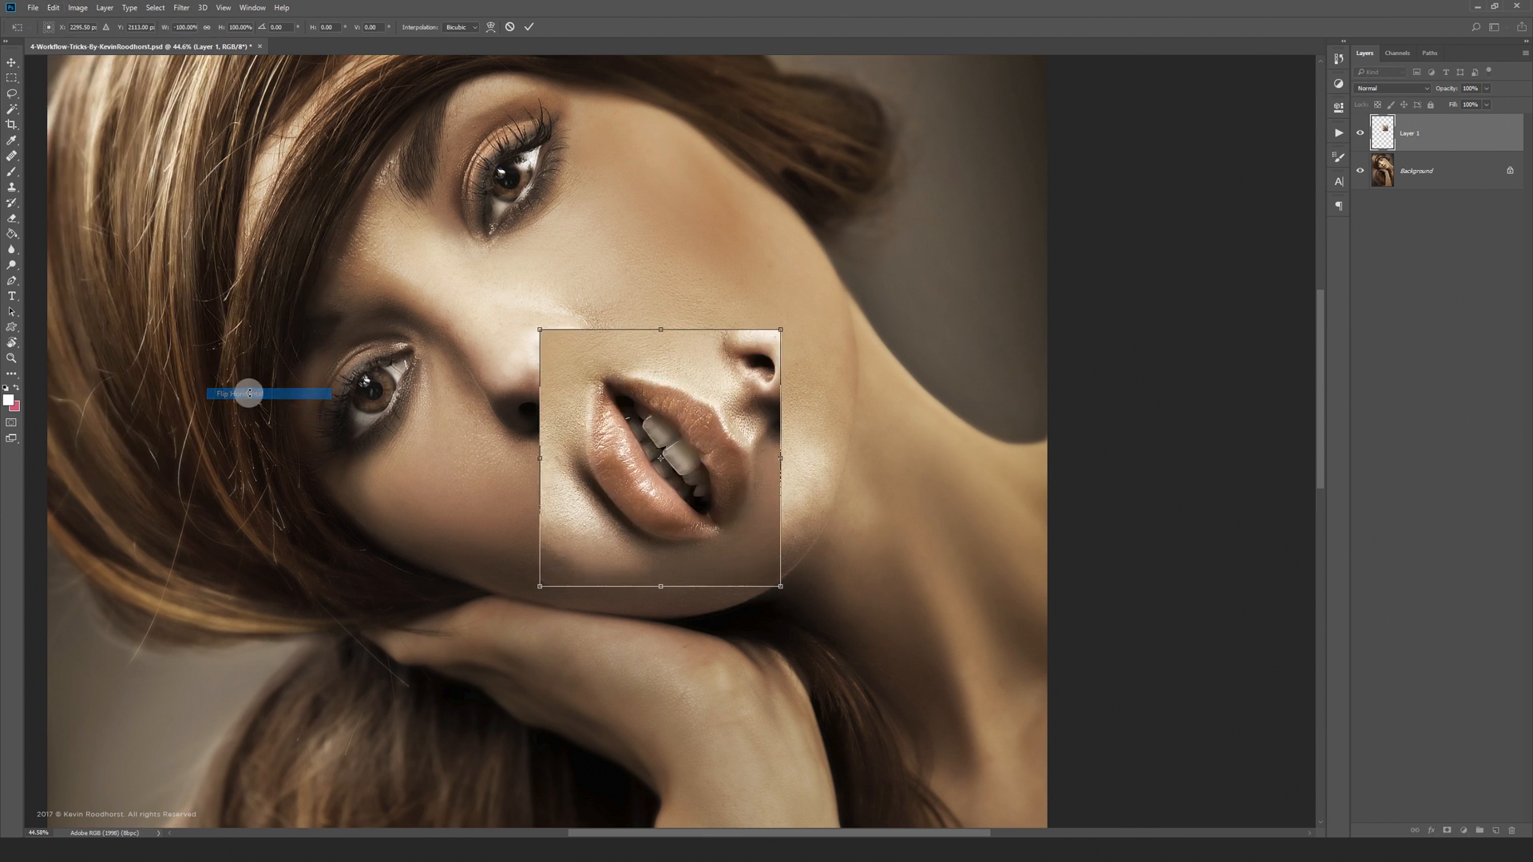
# Step: Flip the lips patch vertically via Edit > Transform
pyautogui.click(53, 8)
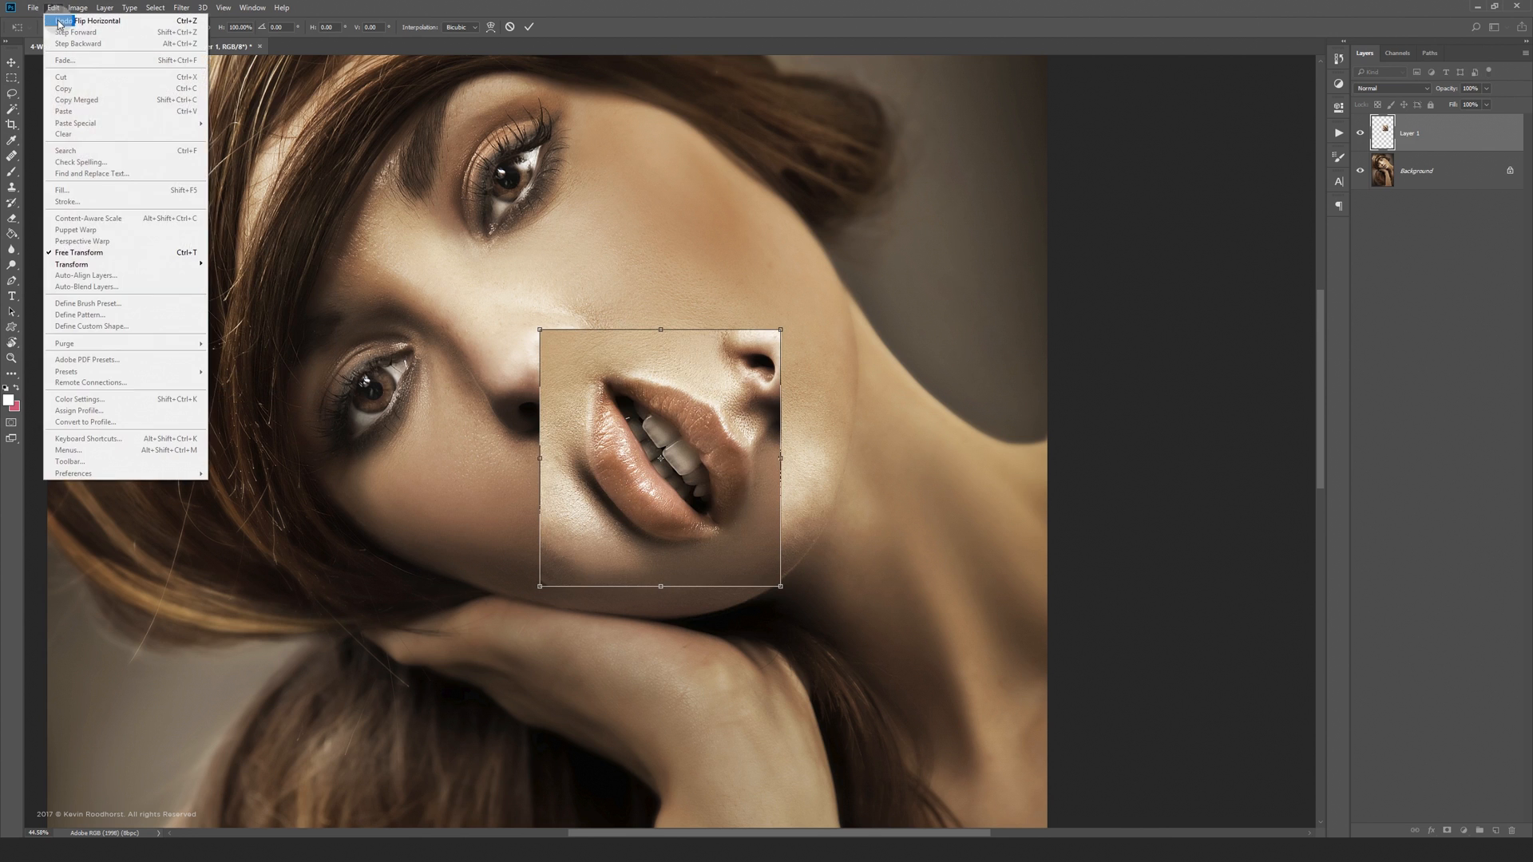
pyautogui.moveTo(72, 263)
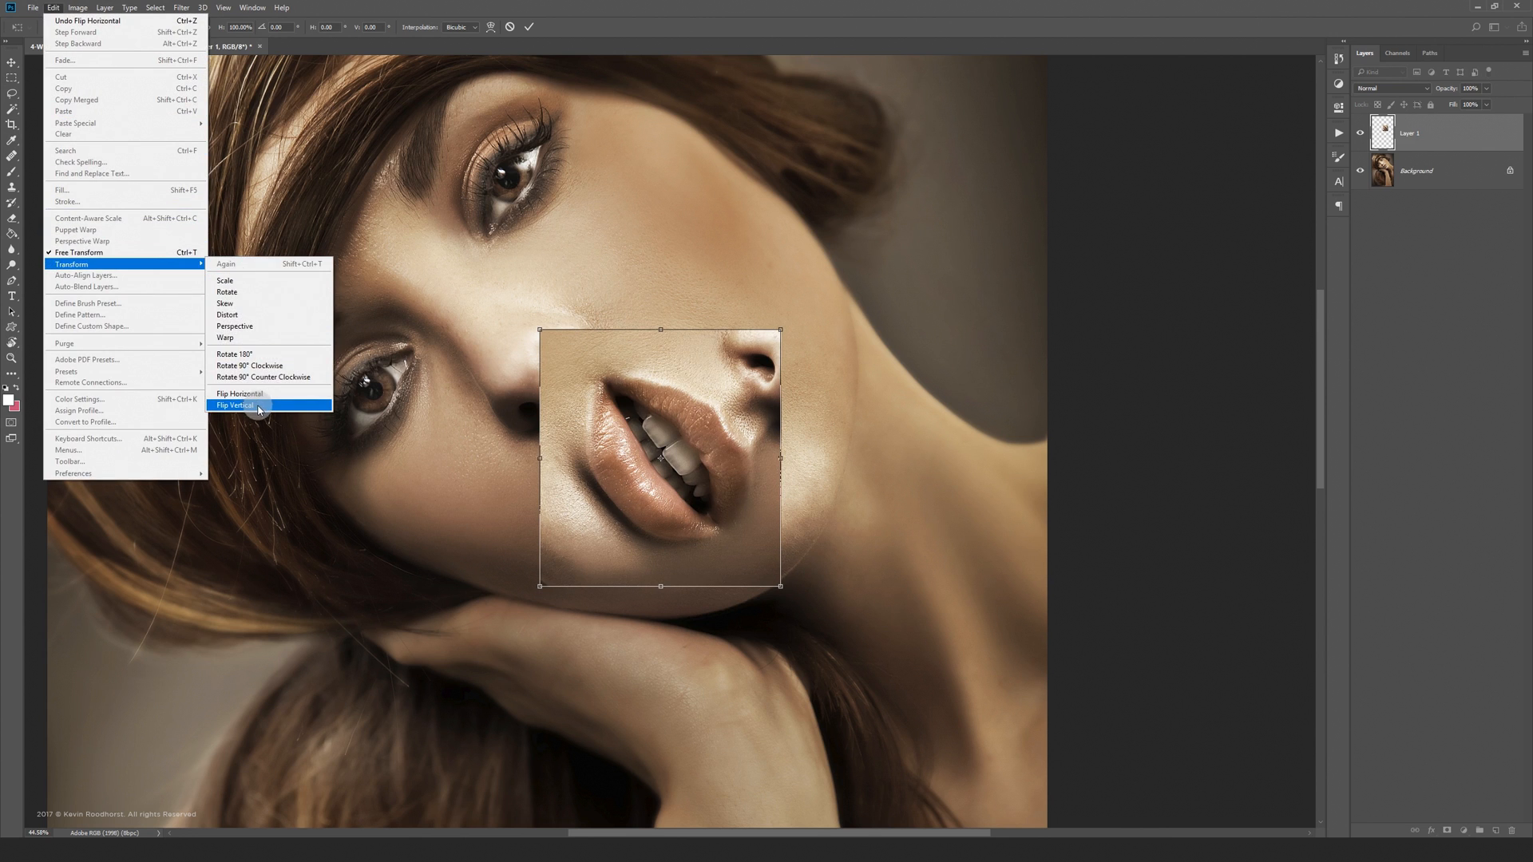
pyautogui.click(236, 404)
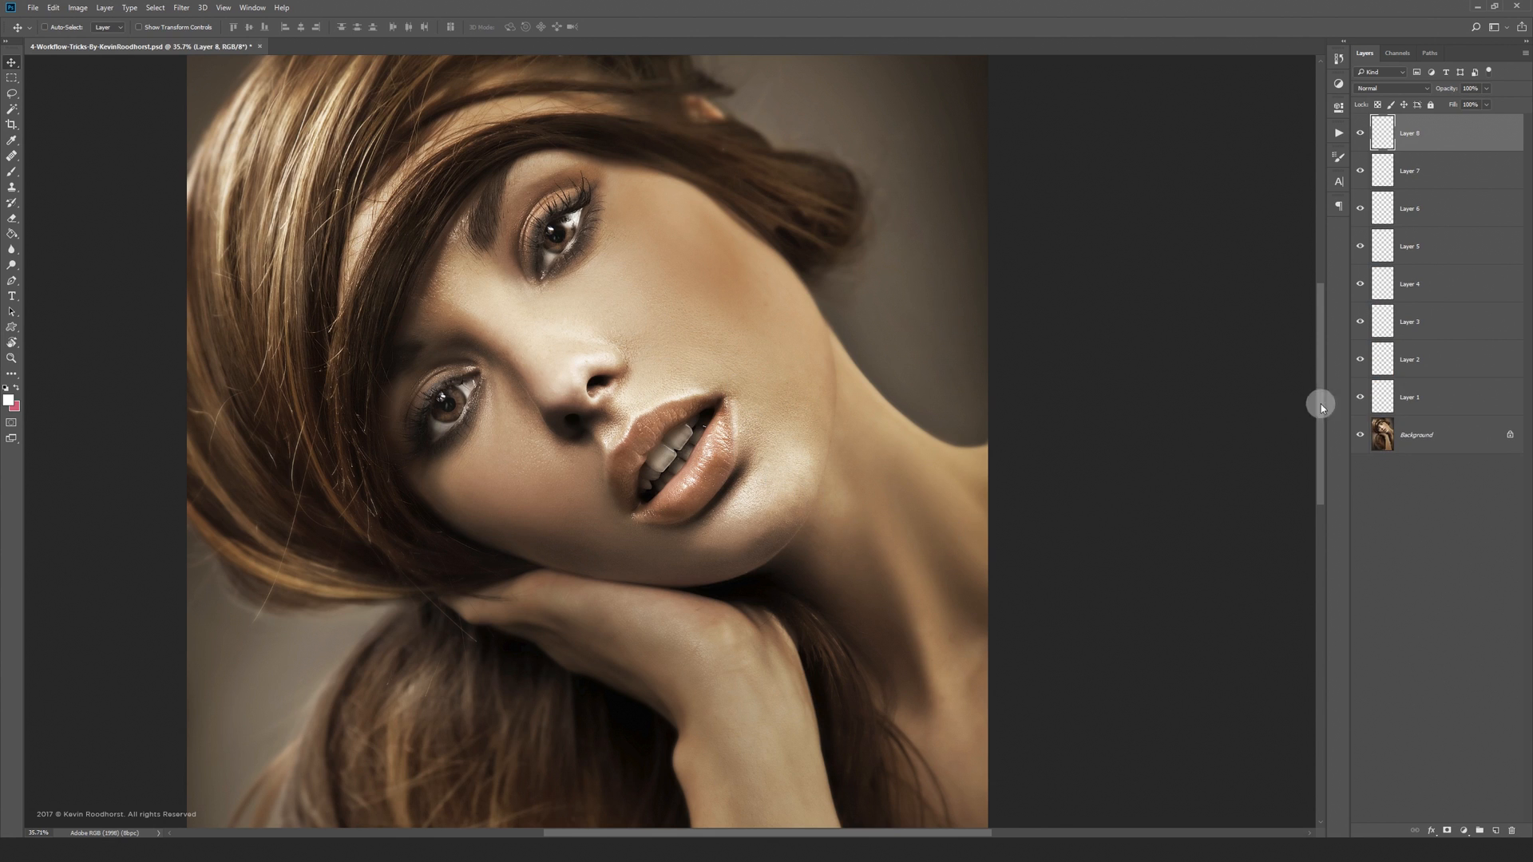
# Step: Remove the numbered layers and confirm new adjustment layers ending with Exposure
pyautogui.click(1437, 398)
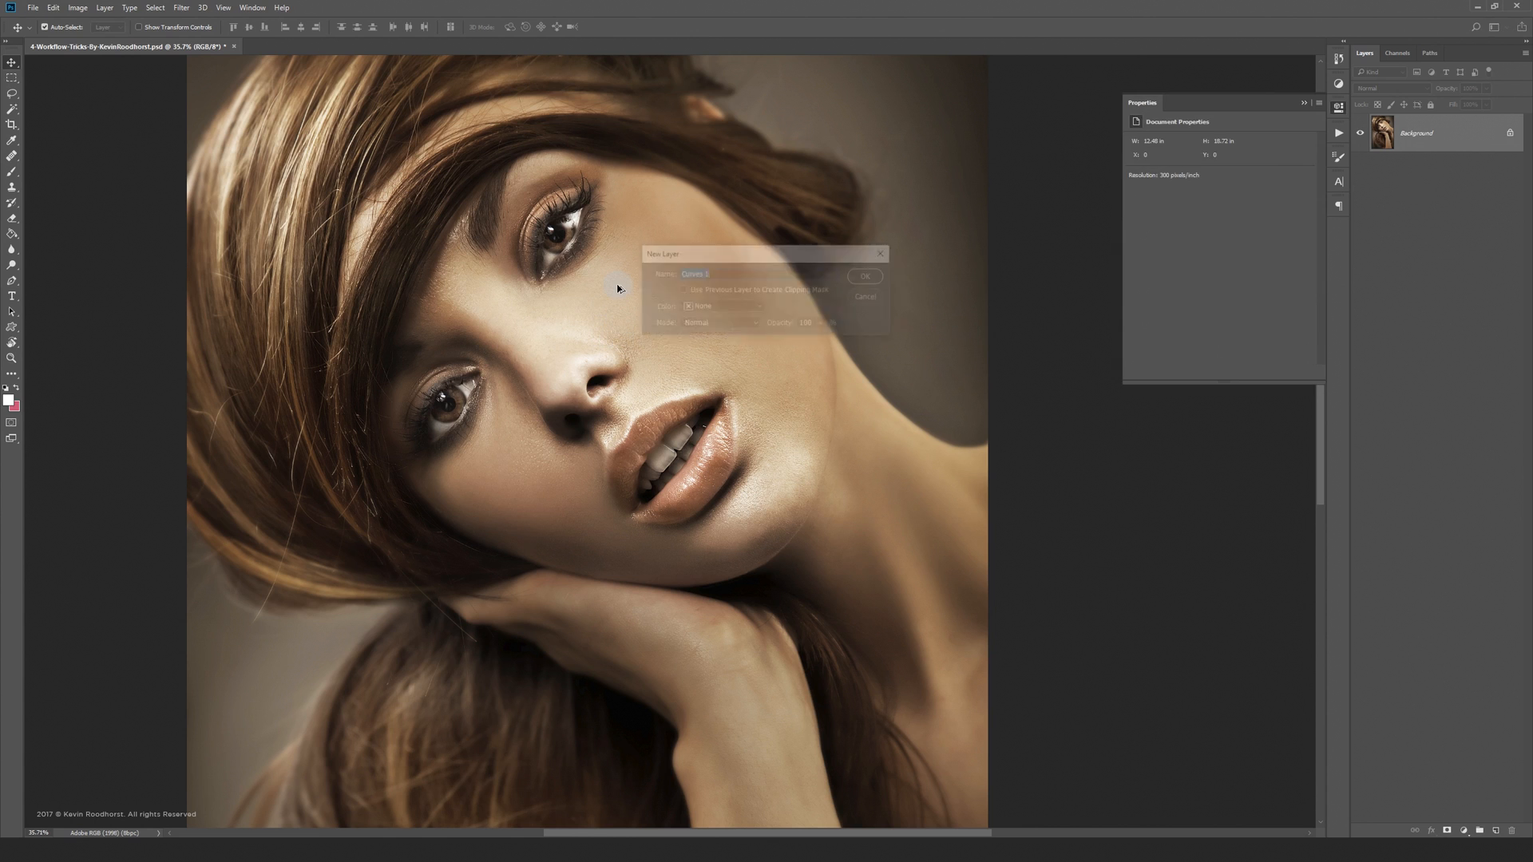
pyautogui.click(864, 277)
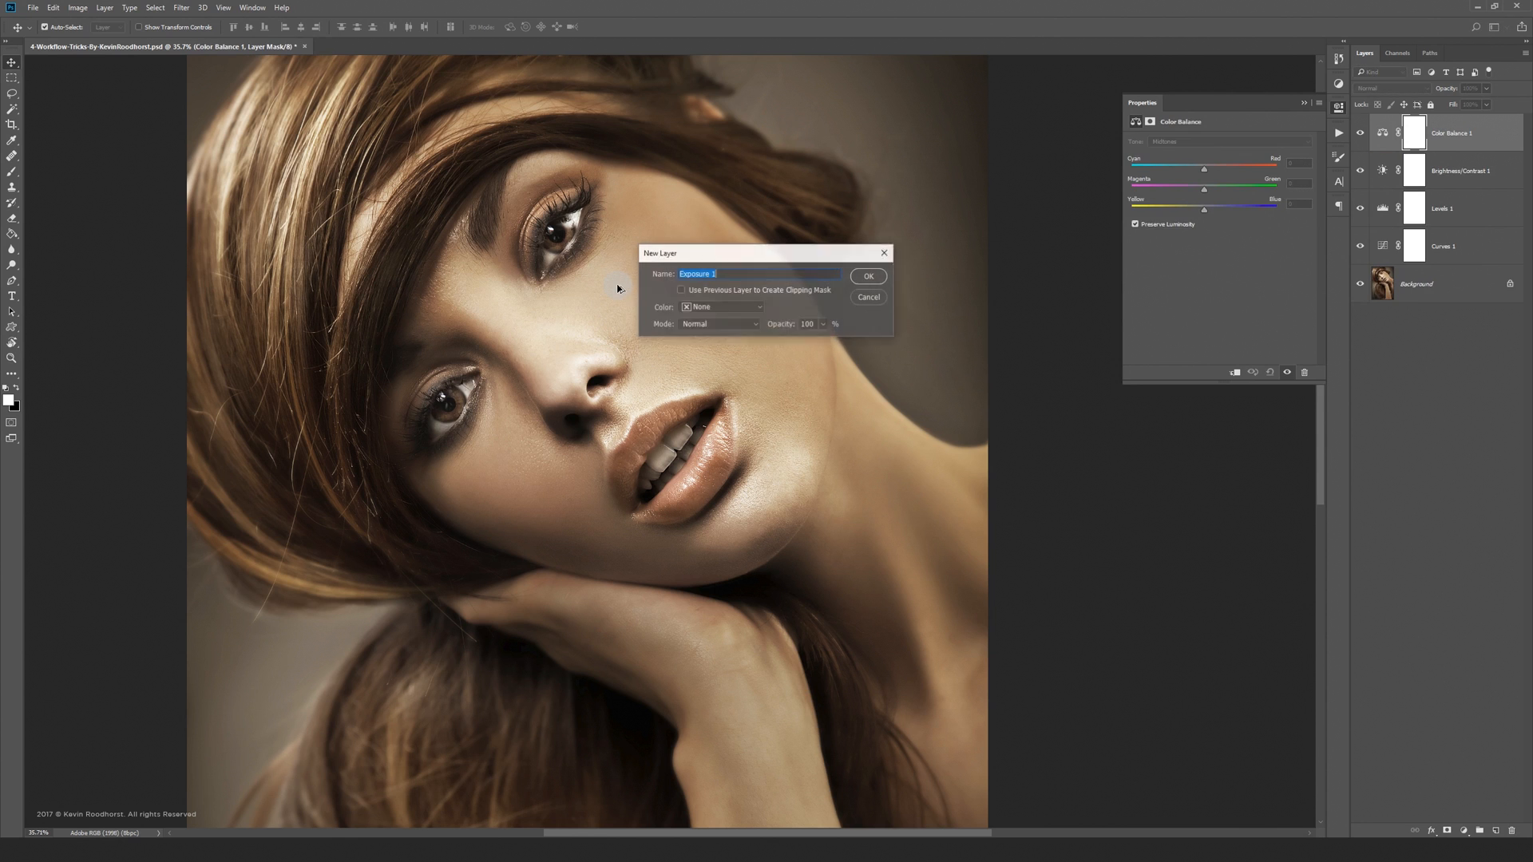
pyautogui.click(866, 276)
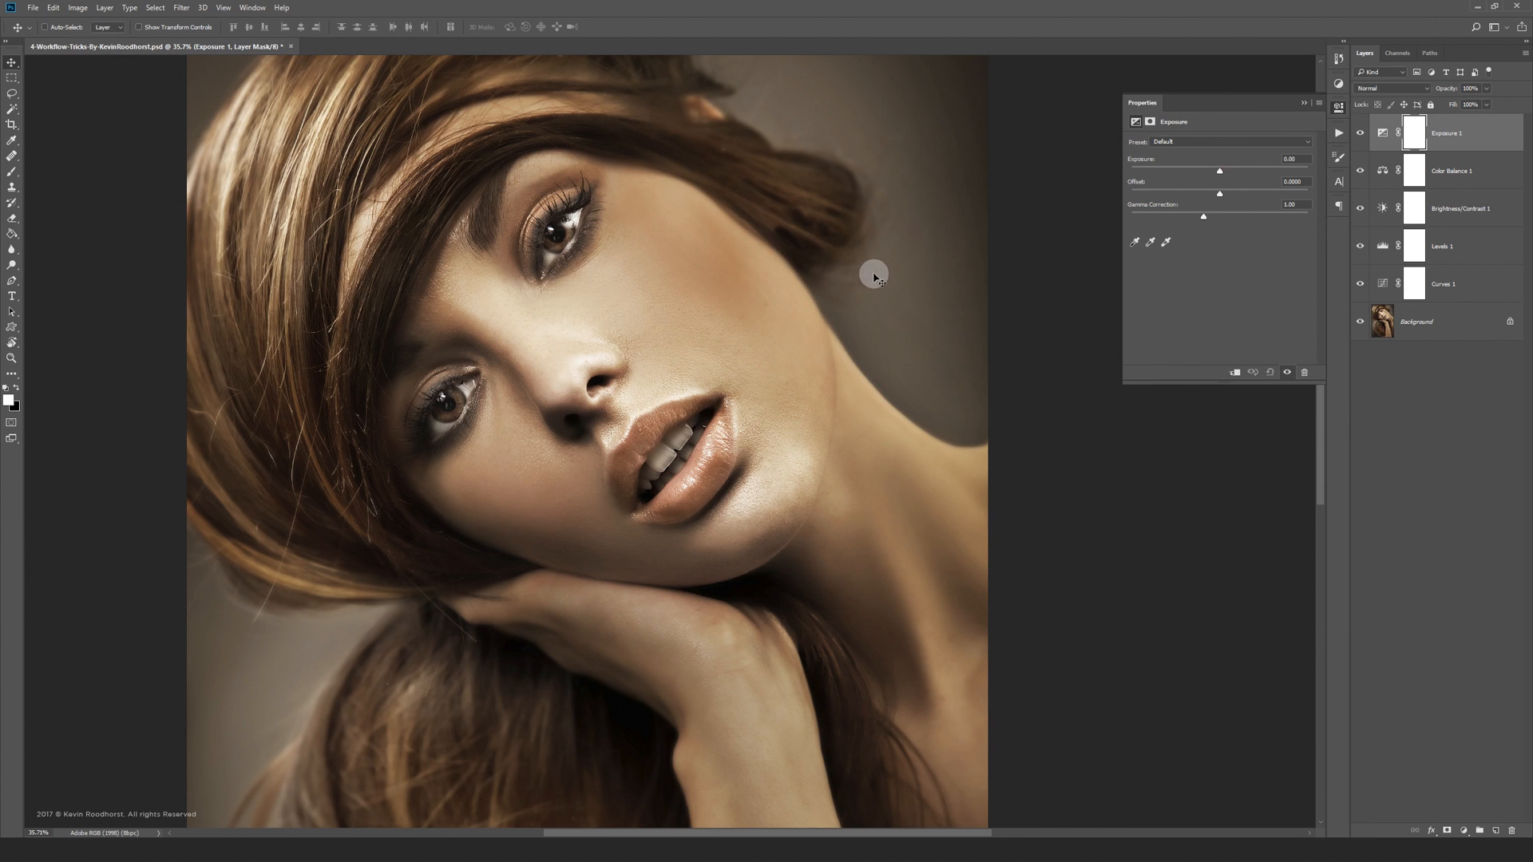
pyautogui.moveTo(147, 123)
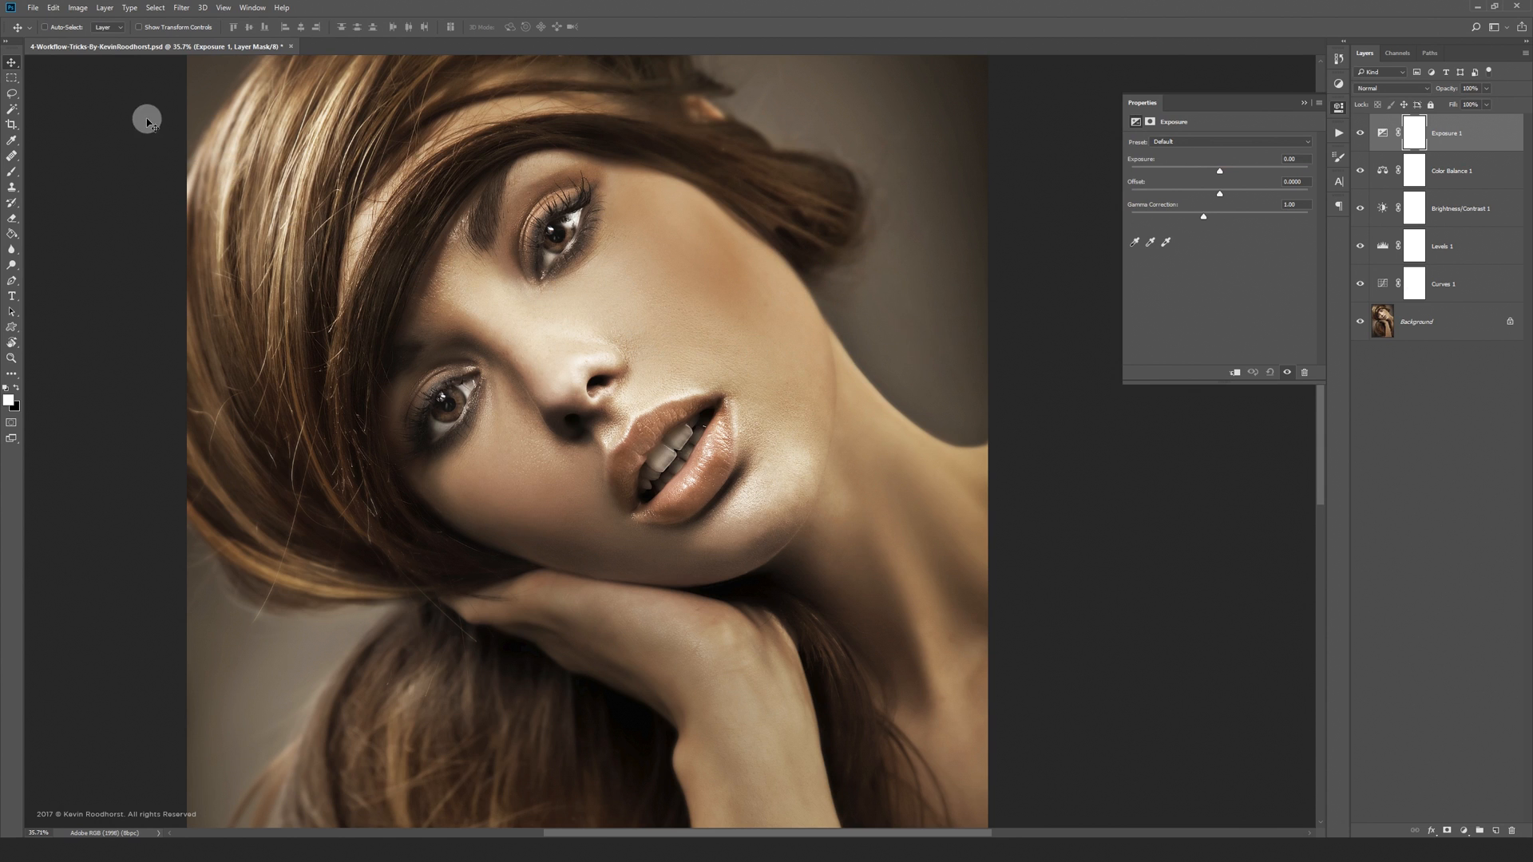
pyautogui.click(53, 8)
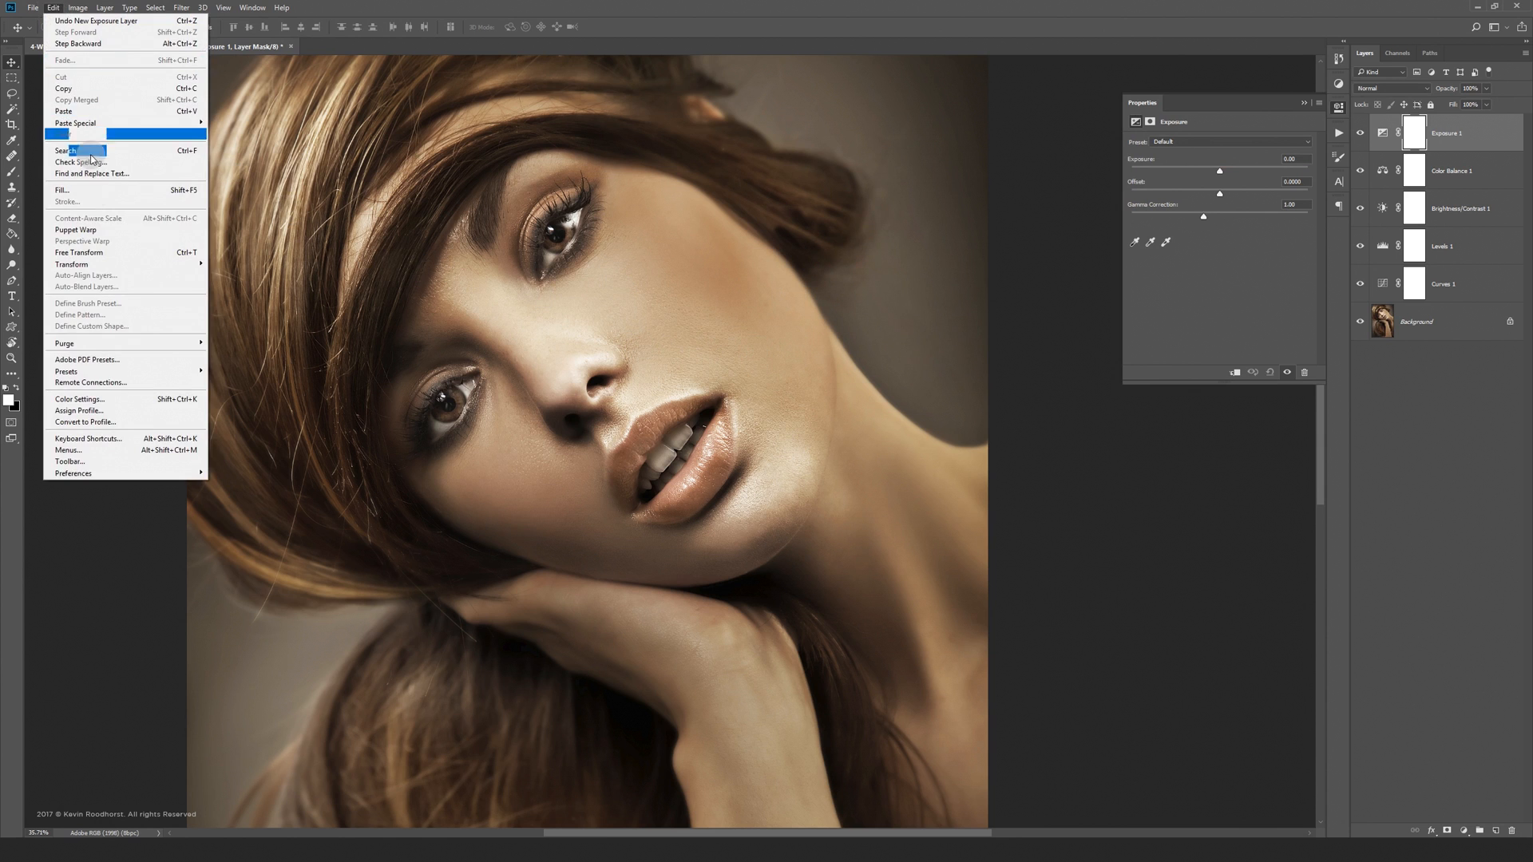
pyautogui.click(86, 439)
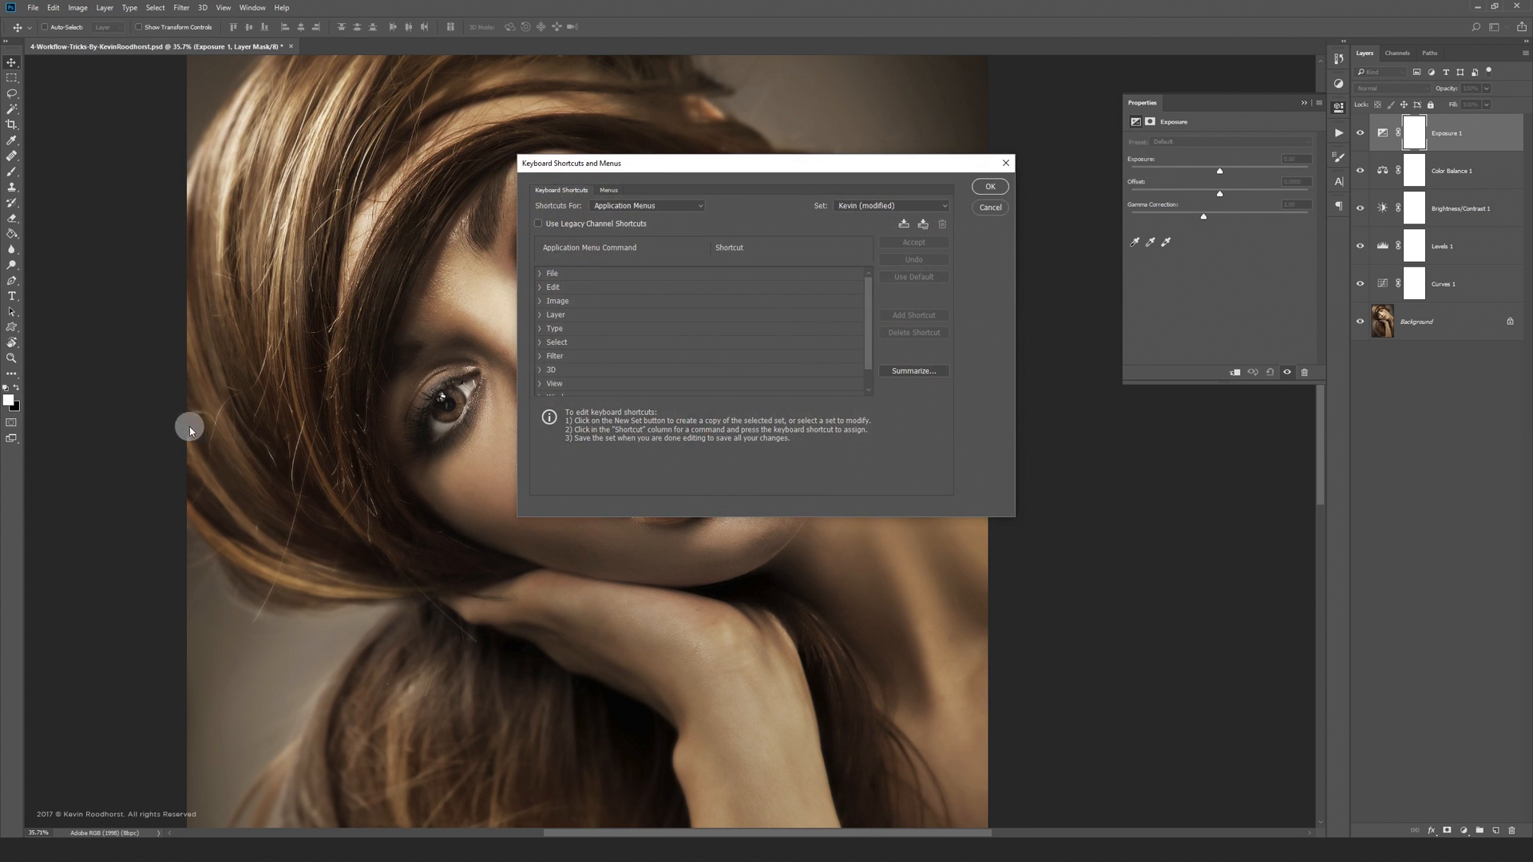
pyautogui.click(540, 315)
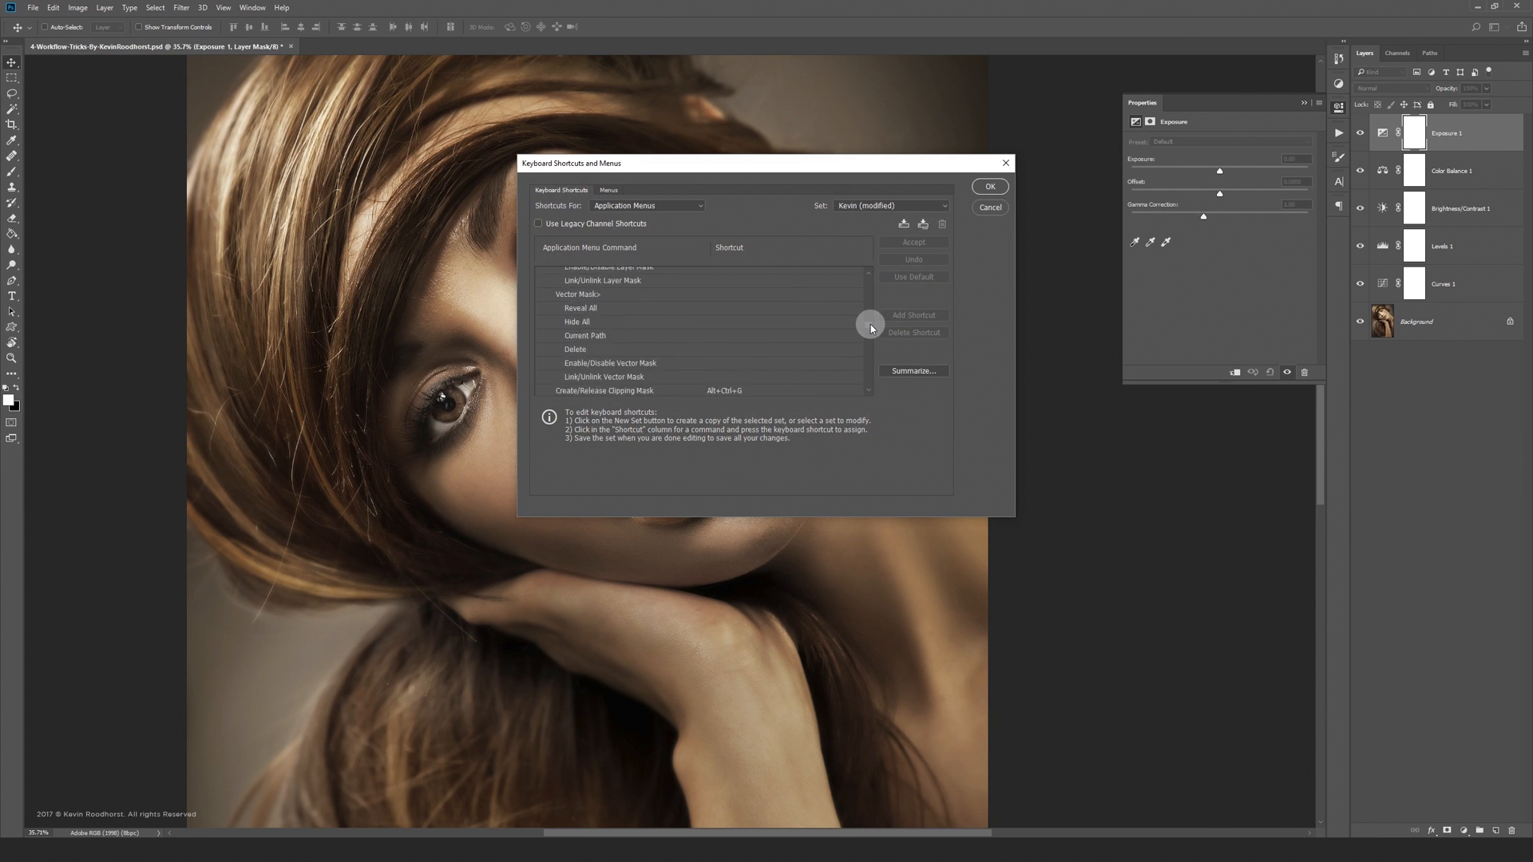
pyautogui.scroll(-3)
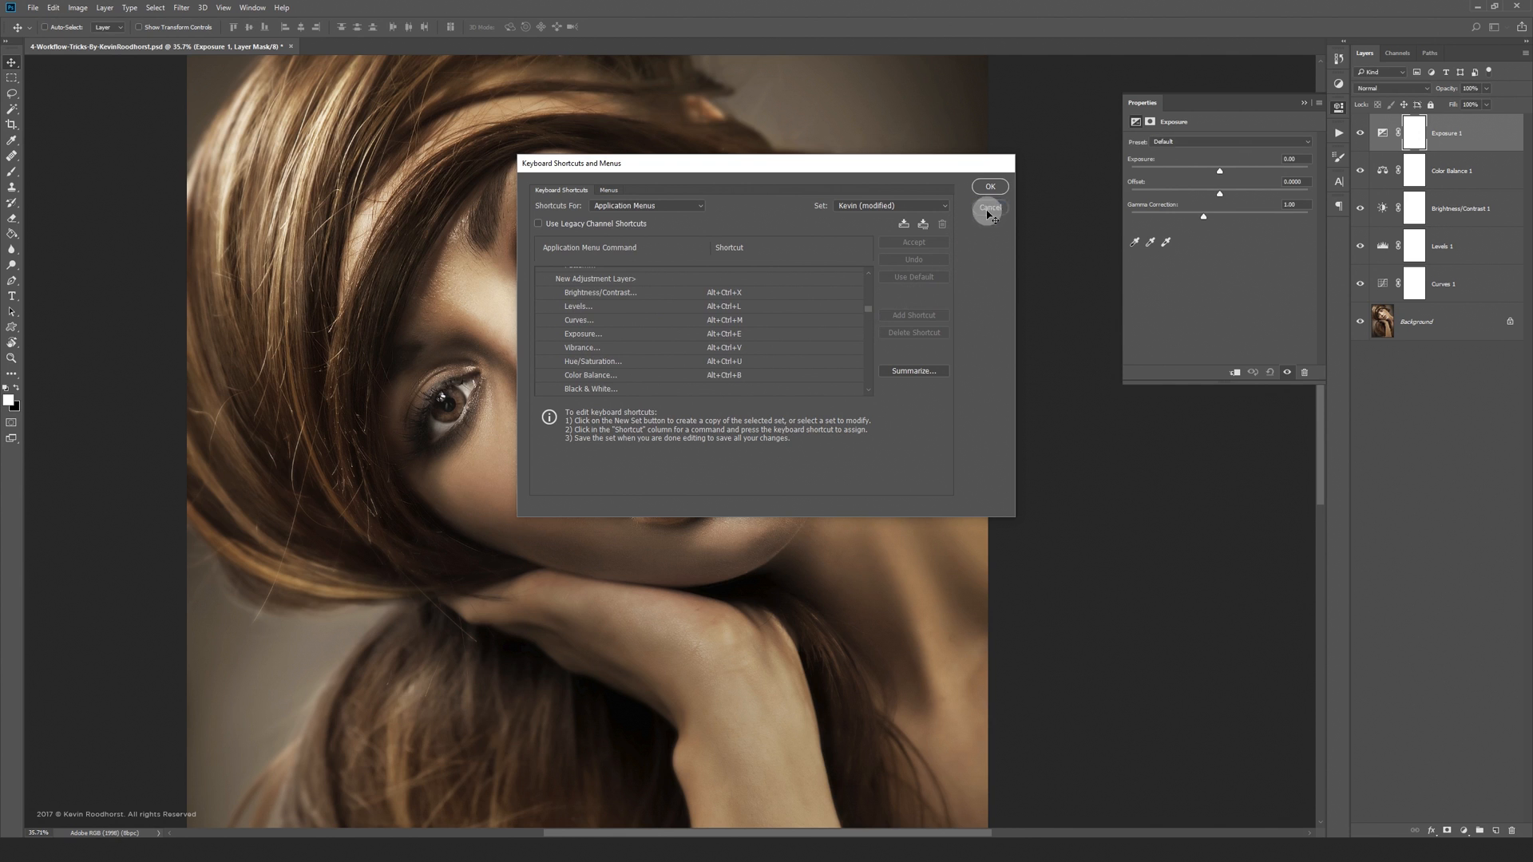
pyautogui.click(989, 208)
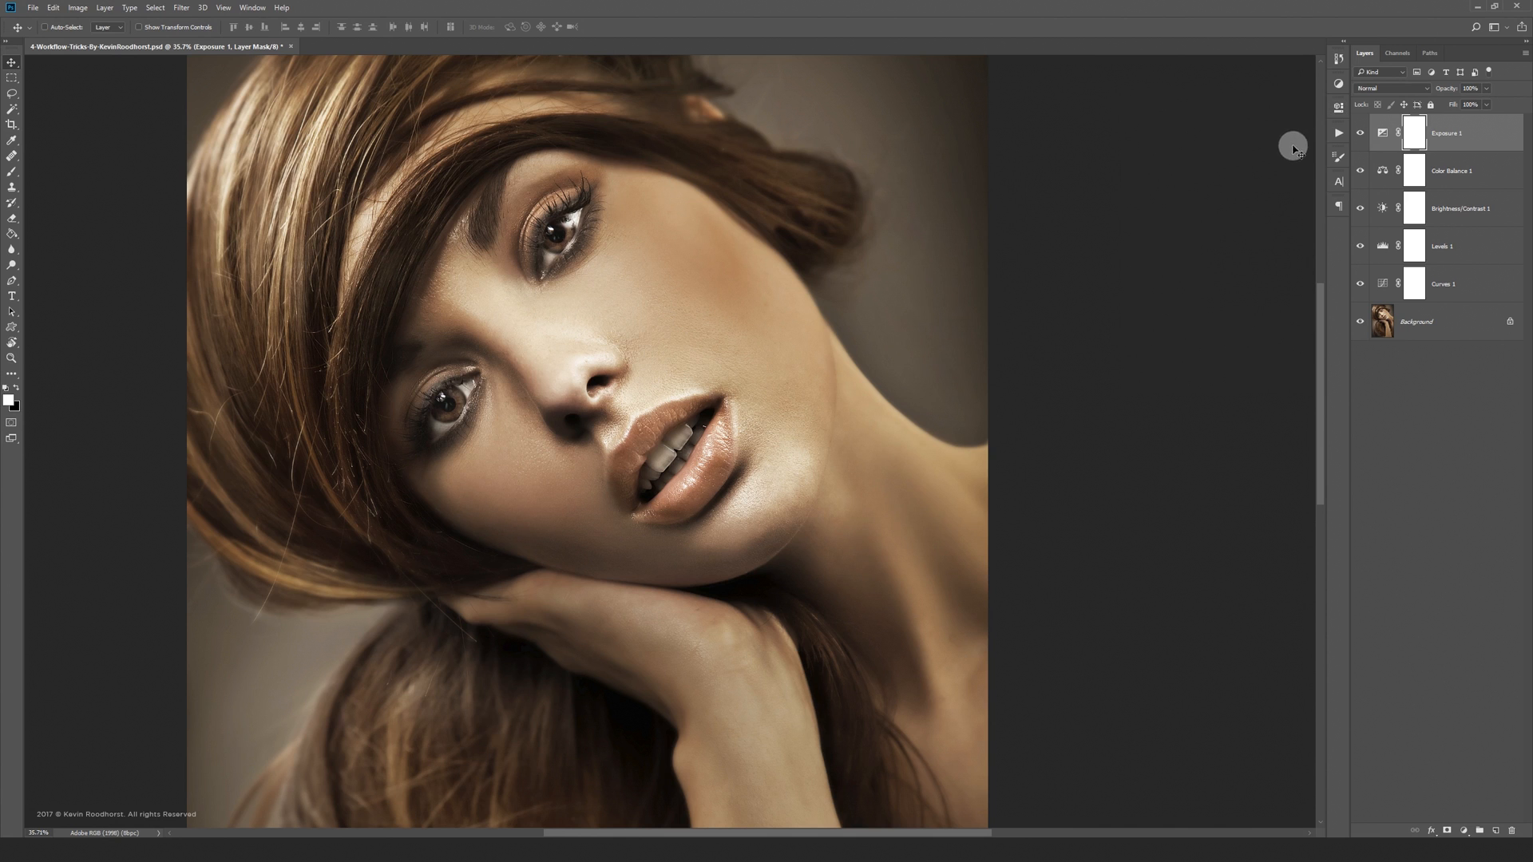